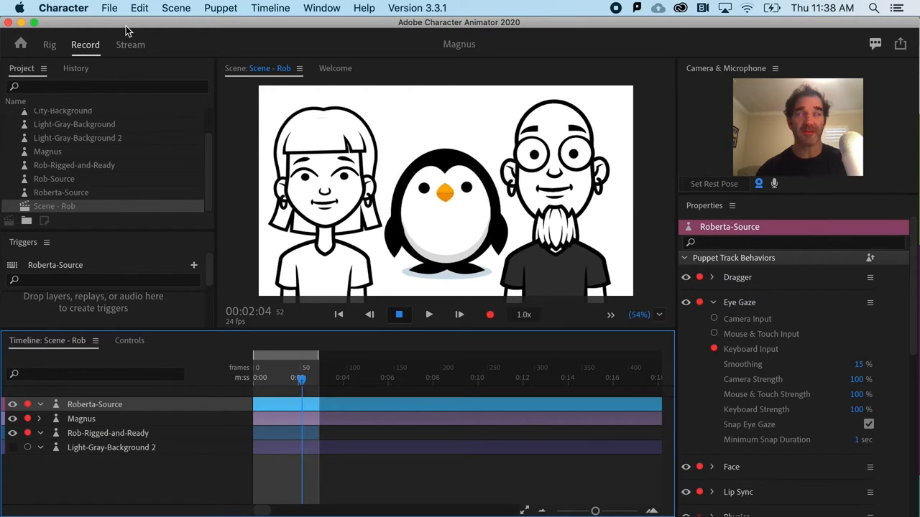
Step: Show the File menu to reveal the Export submenu for the three-character scene
{"action": "left_click", "coordinate": [109, 8]}
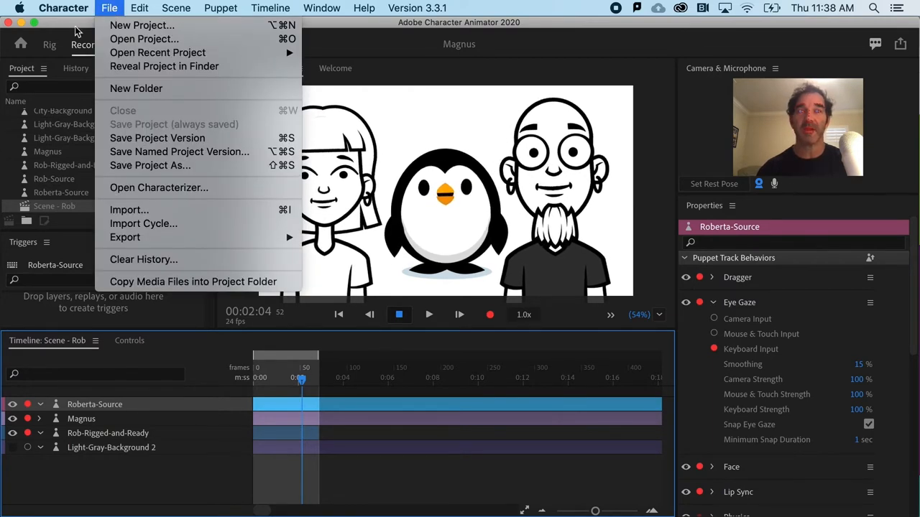
{"action": "mouse_move", "coordinate": [180, 152]}
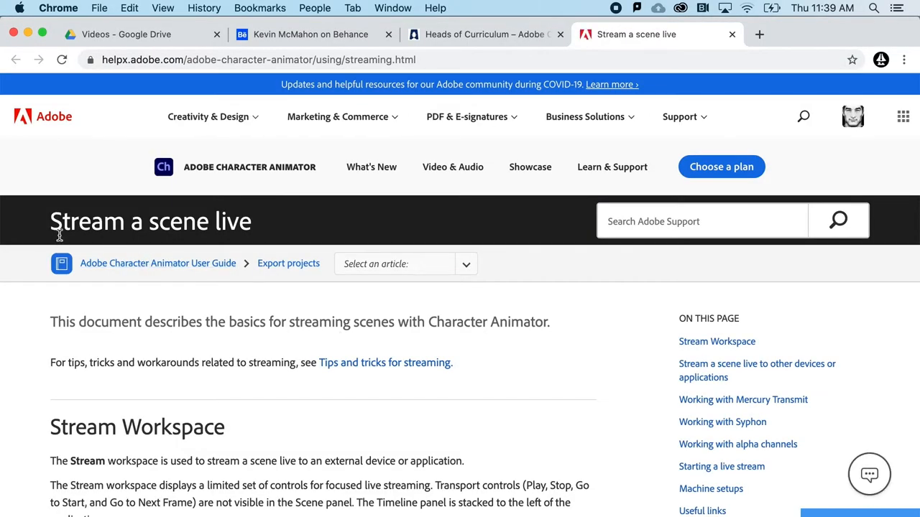
{"action": "scroll", "scroll_direction": "down", "scroll_amount": 3}
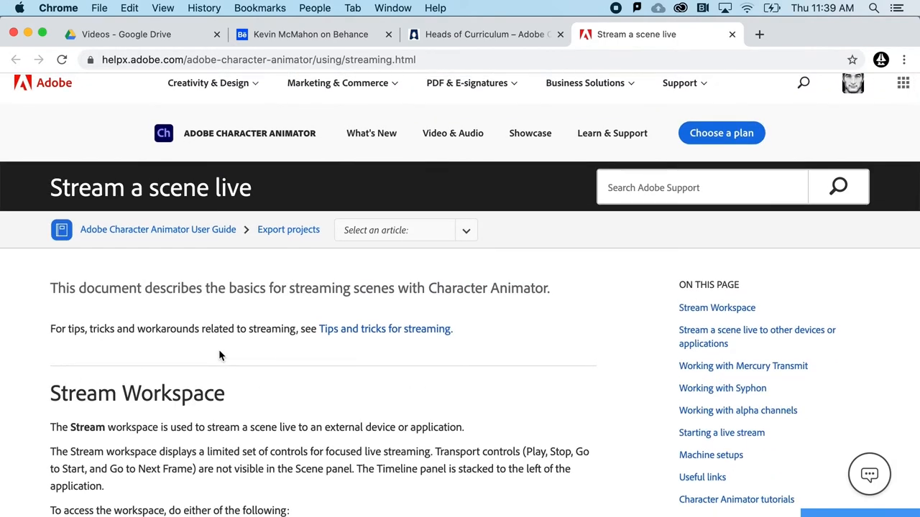
{"action": "mouse_move", "coordinate": [230, 368]}
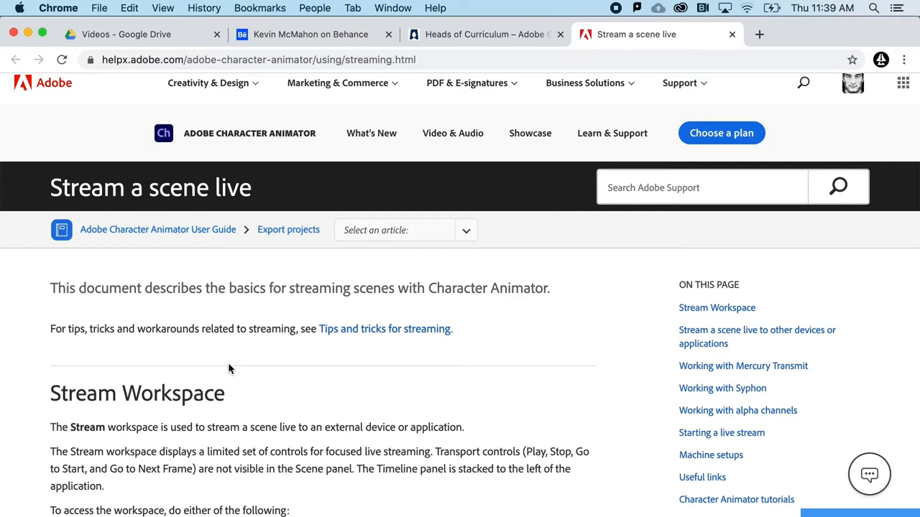
{"action": "mouse_move", "coordinate": [225, 371]}
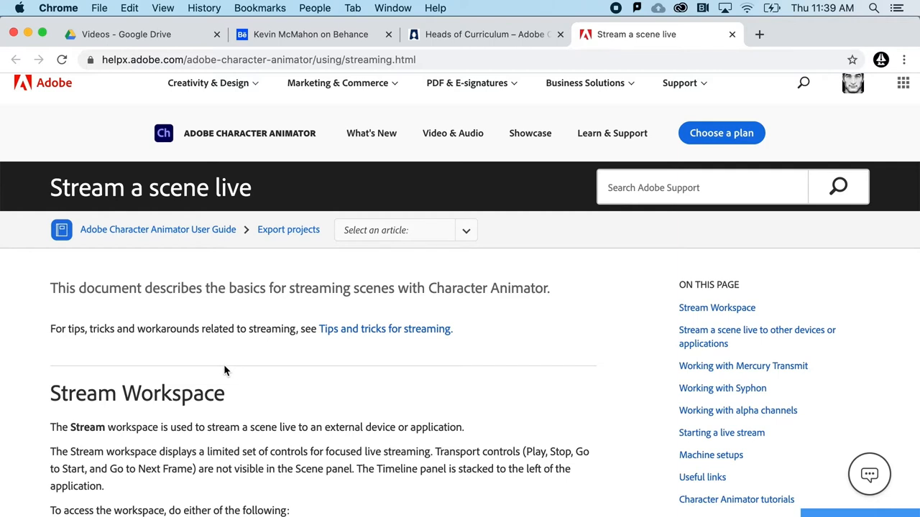
{"action": "scroll", "scroll_direction": "down", "scroll_amount": 3}
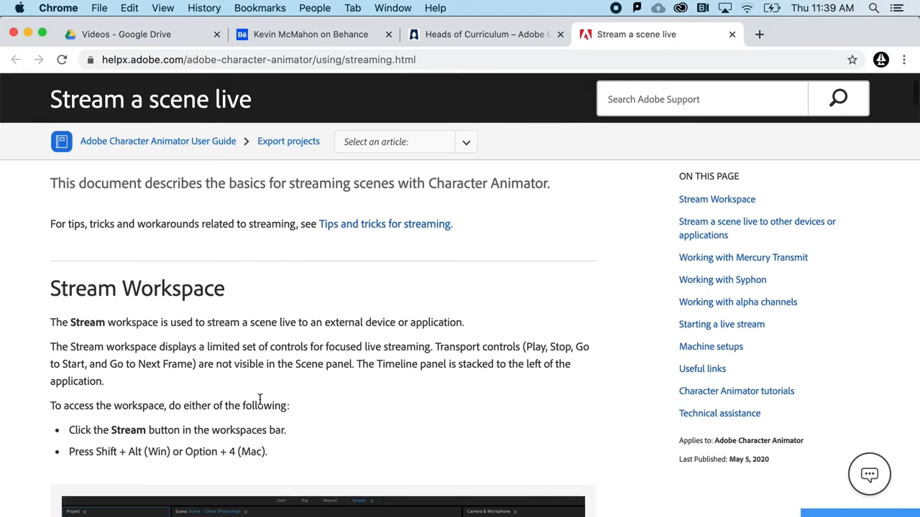
{"action": "scroll", "scroll_direction": "up", "scroll_amount": 3}
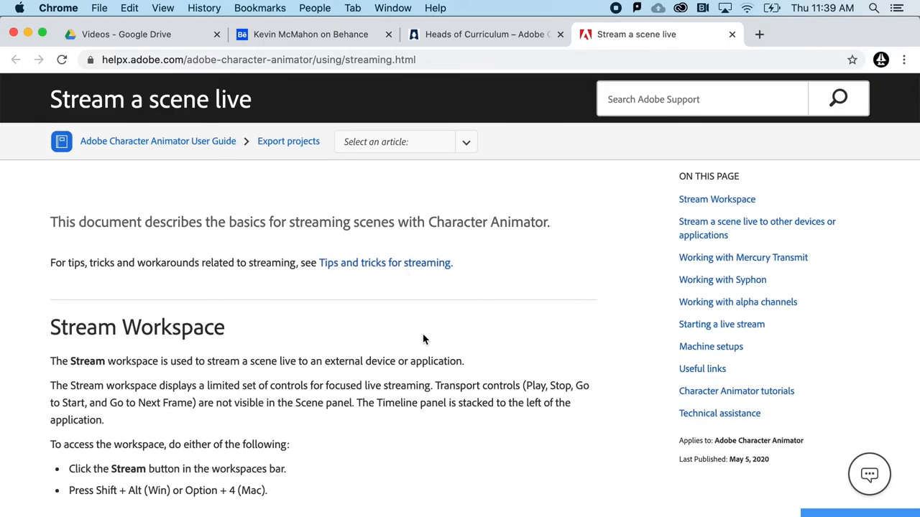
{"action": "mouse_move", "coordinate": [448, 55]}
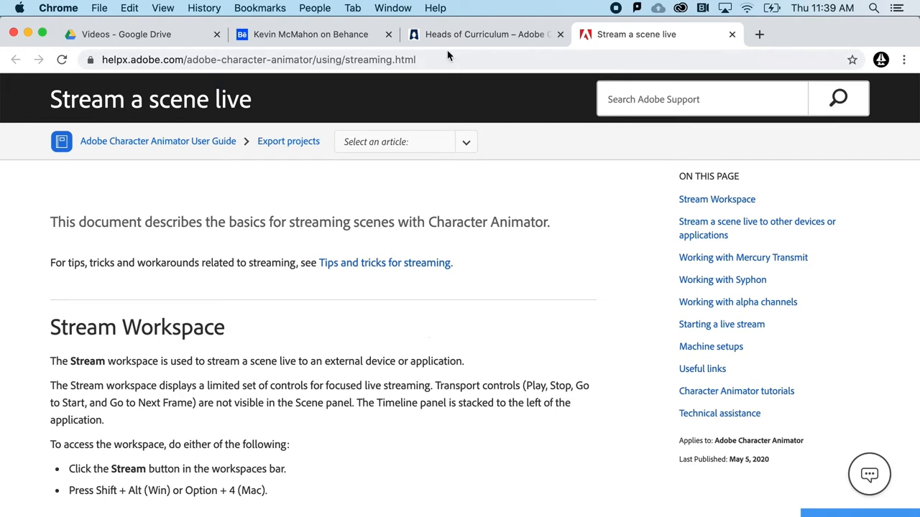
Step: Browse the Heads of Curriculum free puppet grid, then return to the Rob scene with three characters
{"action": "left_click", "coordinate": [481, 34]}
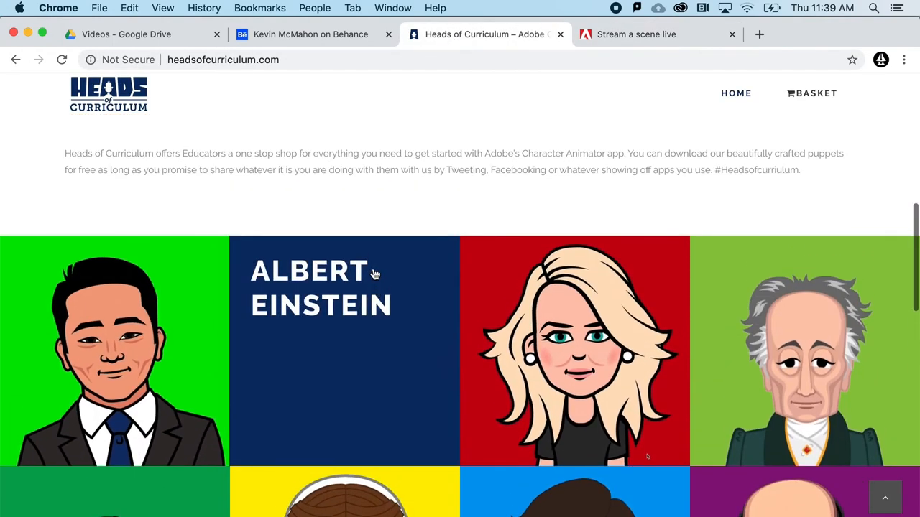
{"action": "scroll", "scroll_direction": "down", "scroll_amount": 3}
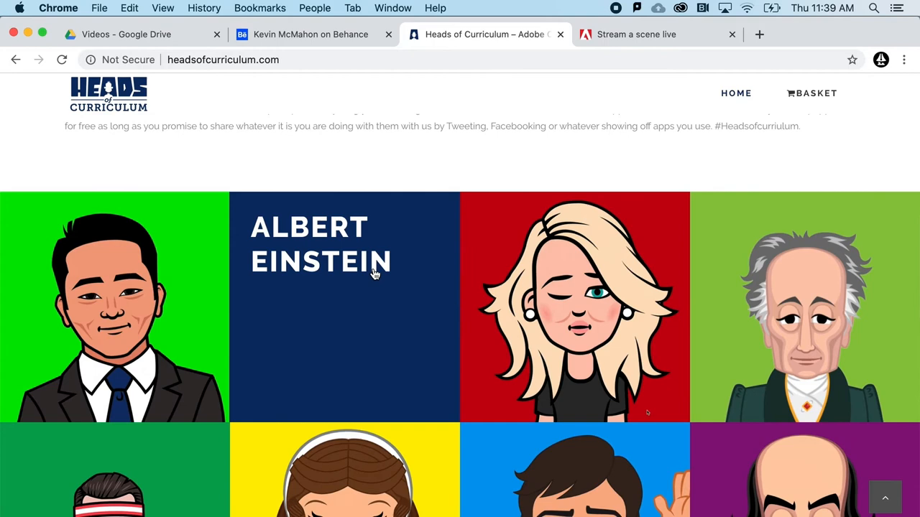
{"action": "scroll", "scroll_direction": "down", "scroll_amount": 3}
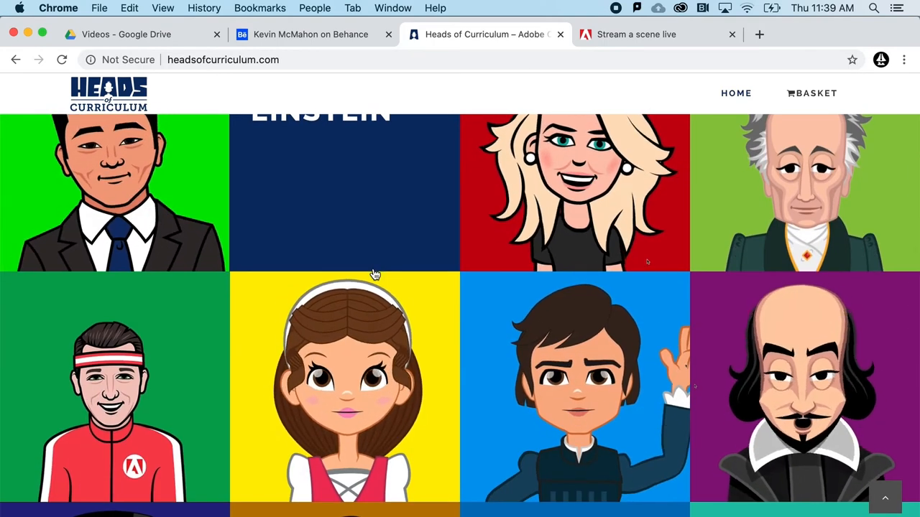
{"action": "scroll", "scroll_direction": "down", "scroll_amount": 3}
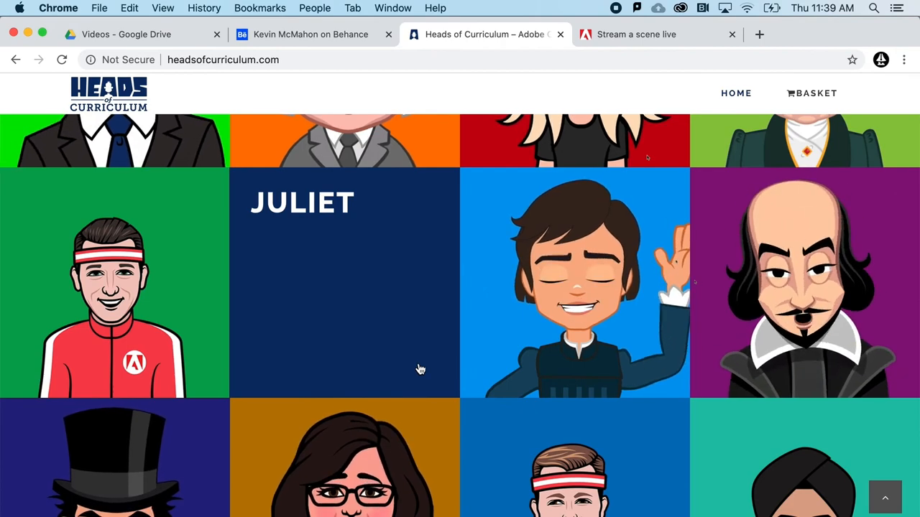
{"action": "scroll", "scroll_direction": "down", "scroll_amount": 3}
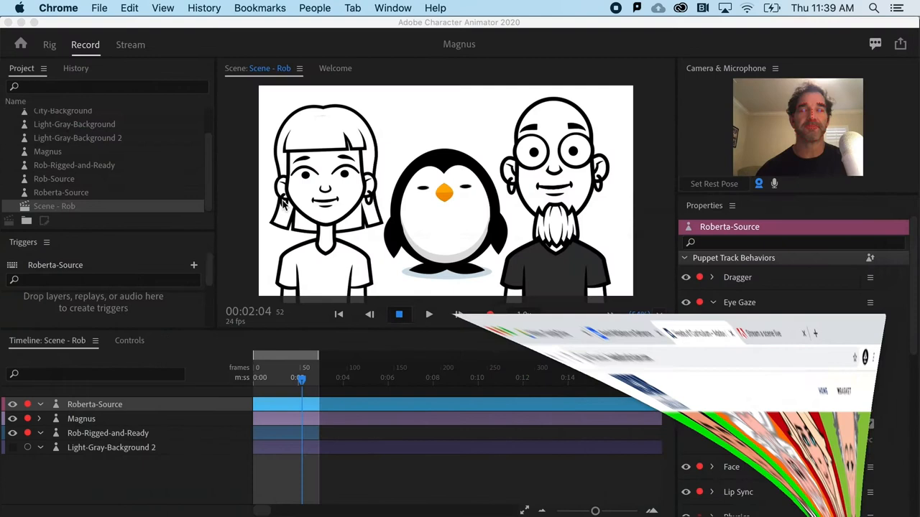
{"action": "left_click", "coordinate": [713, 302]}
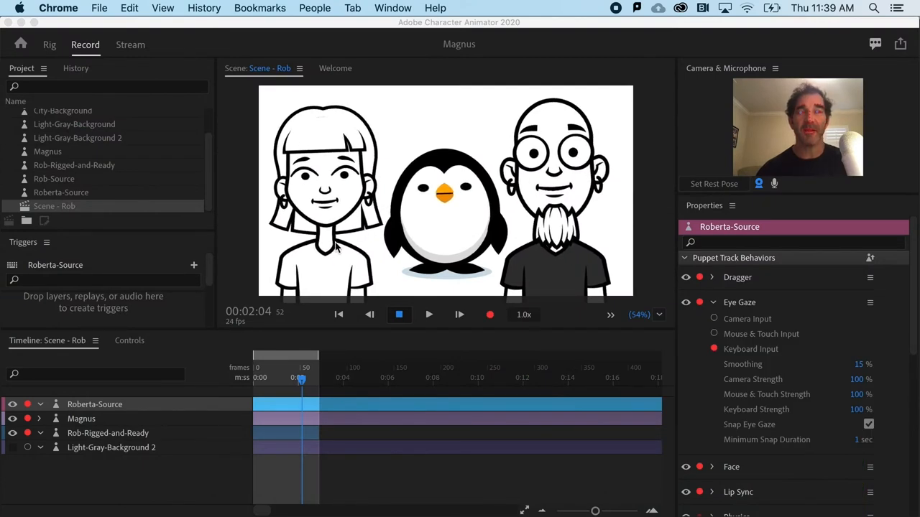